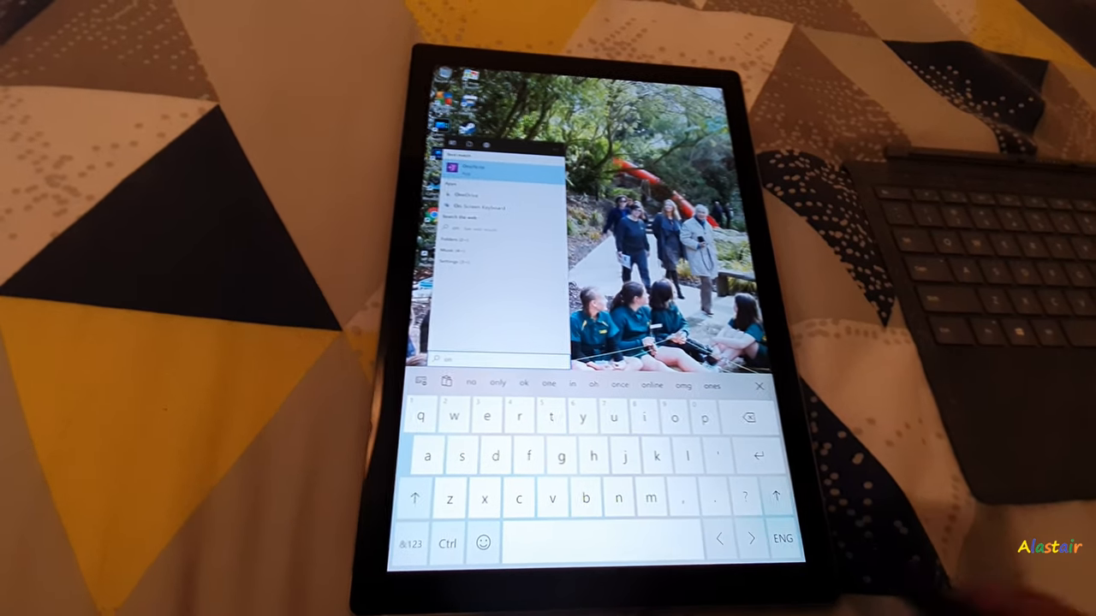
Launch OneNote from the Windows Start search best-match result.
click(506, 415)
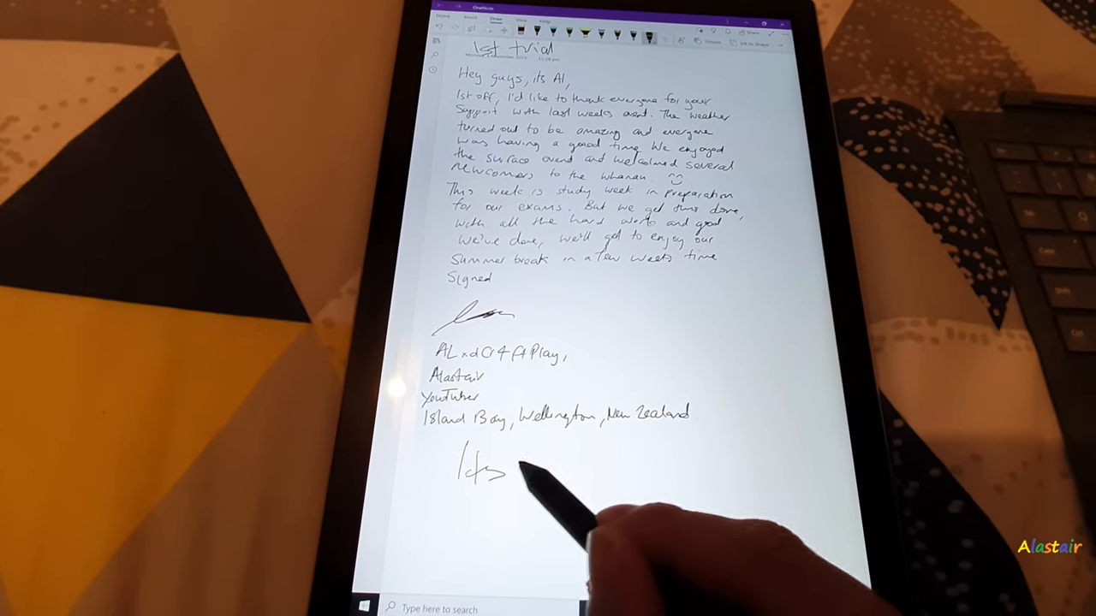
Handwrite 'Its fun to write on the screen' with the pen below the Island Bay address.
drag(514, 471, 574, 471)
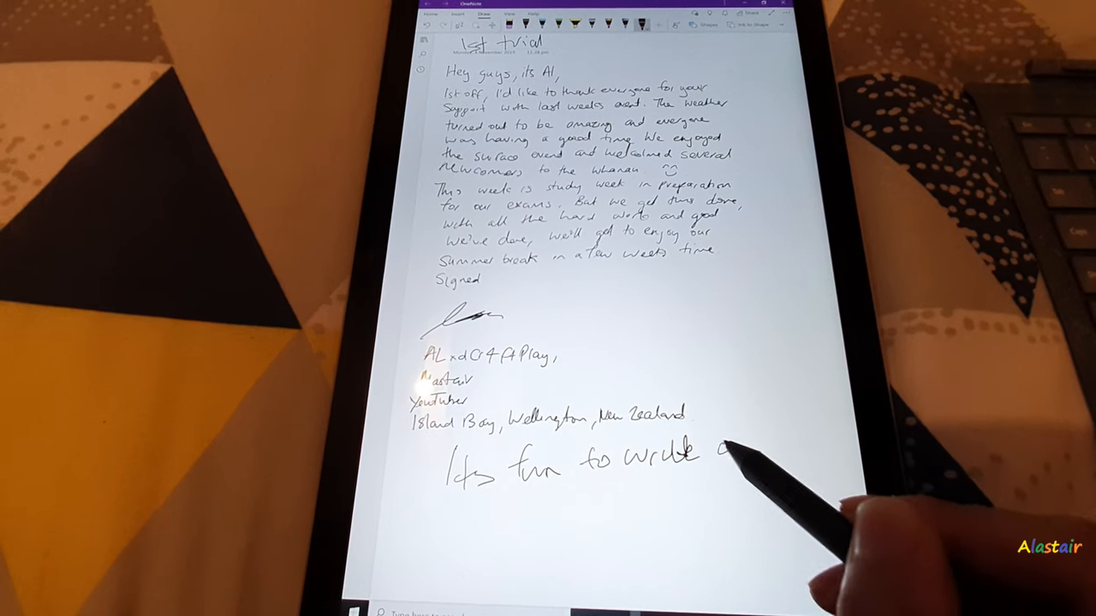
drag(728, 450, 701, 487)
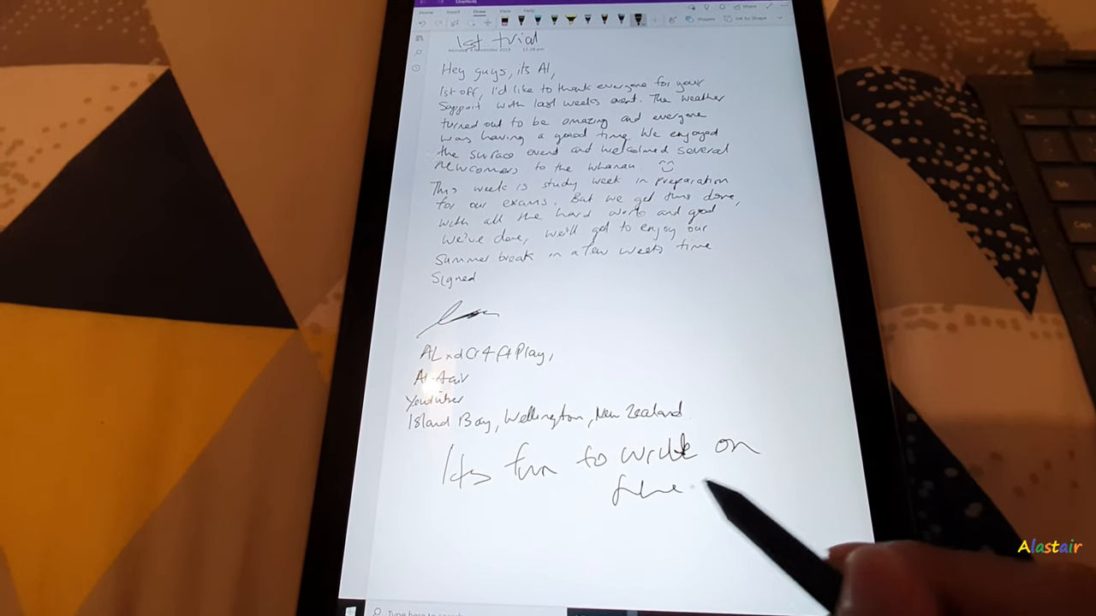
drag(693, 492, 775, 492)
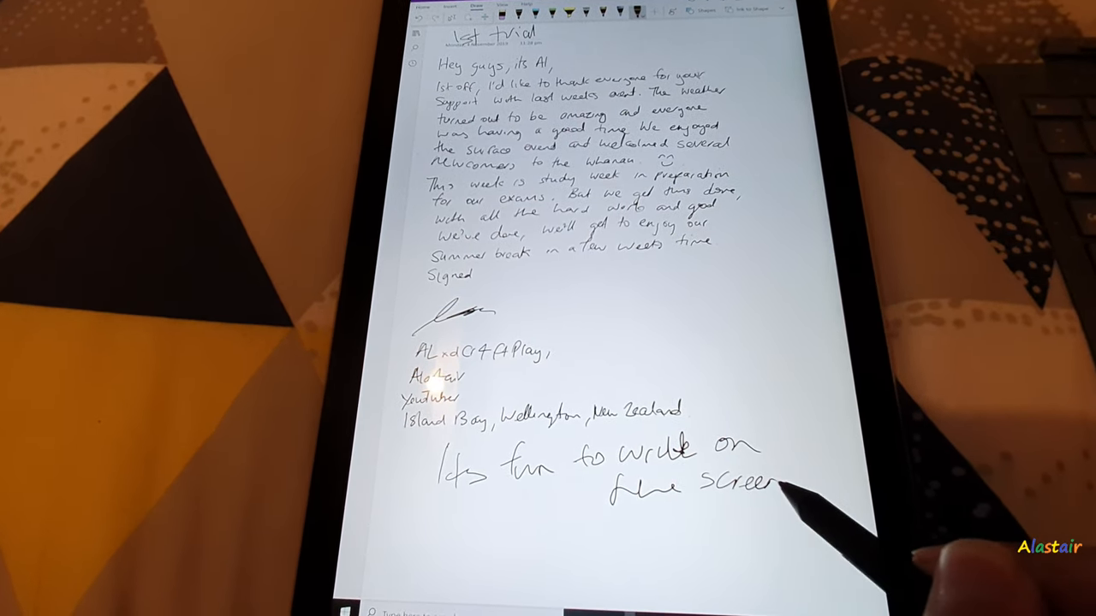